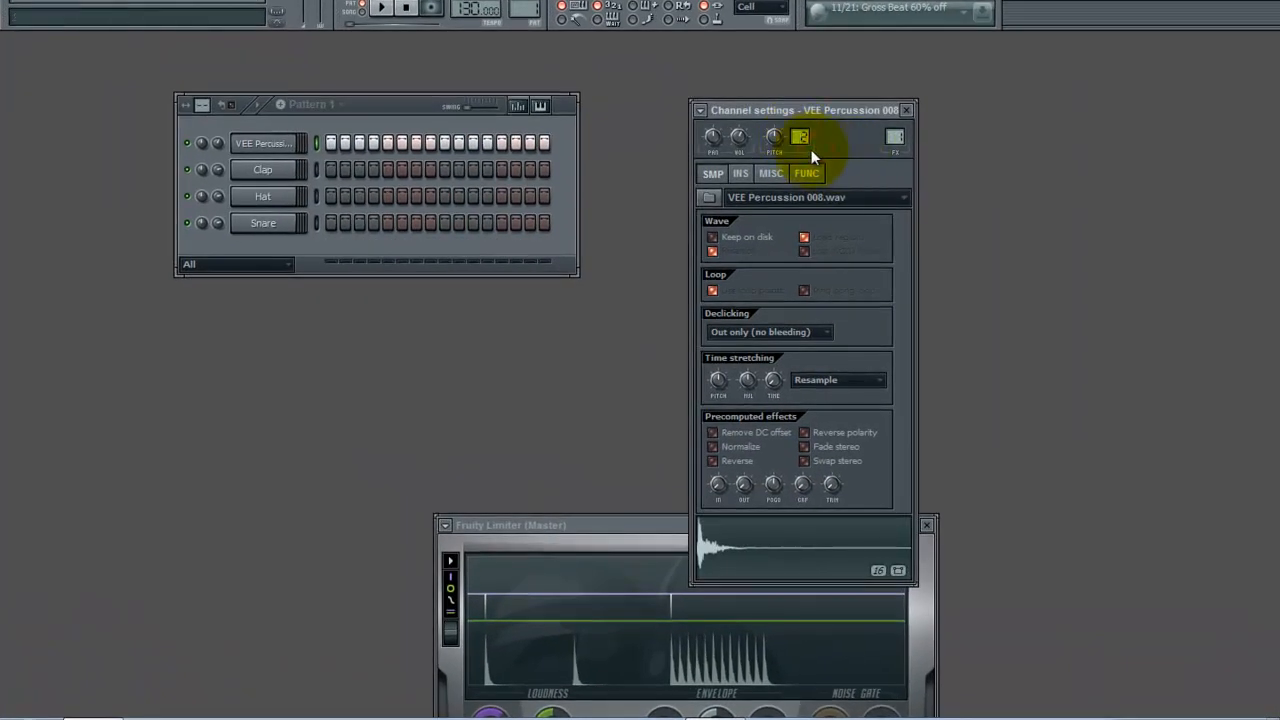
{"action": "mouse_move", "coordinate": [776, 136]}
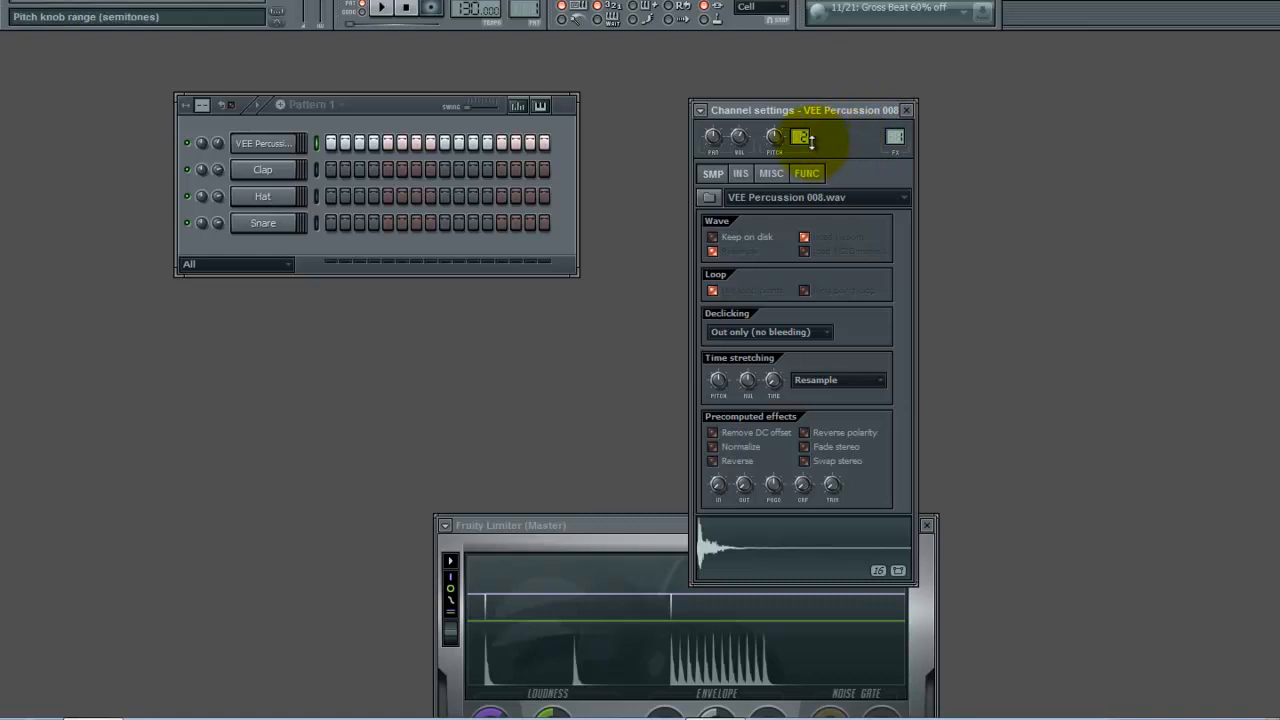
- Adjust the pitch knob range of the Percussion 008 channel before showing the playlist
{"action": "left_click", "coordinate": [262, 142]}
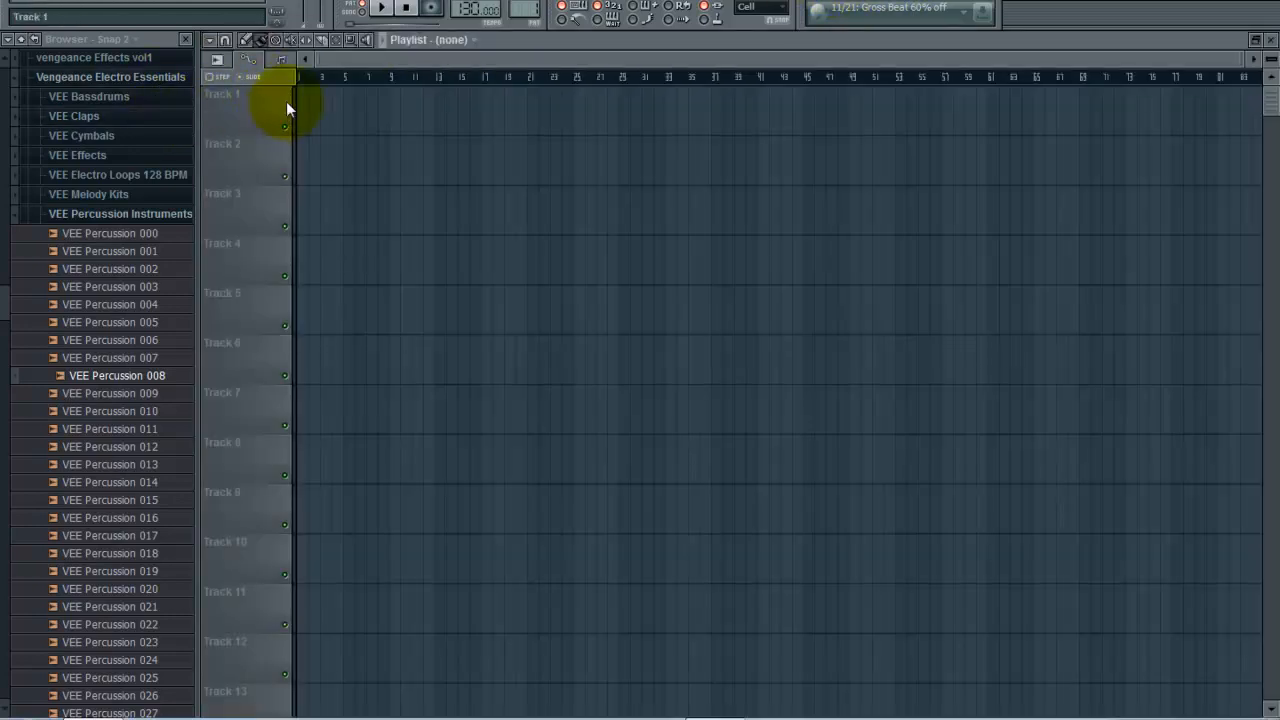
- Paint Pattern 1 clips along Track 1 of the playlist
{"action": "left_click", "coordinate": [316, 108]}
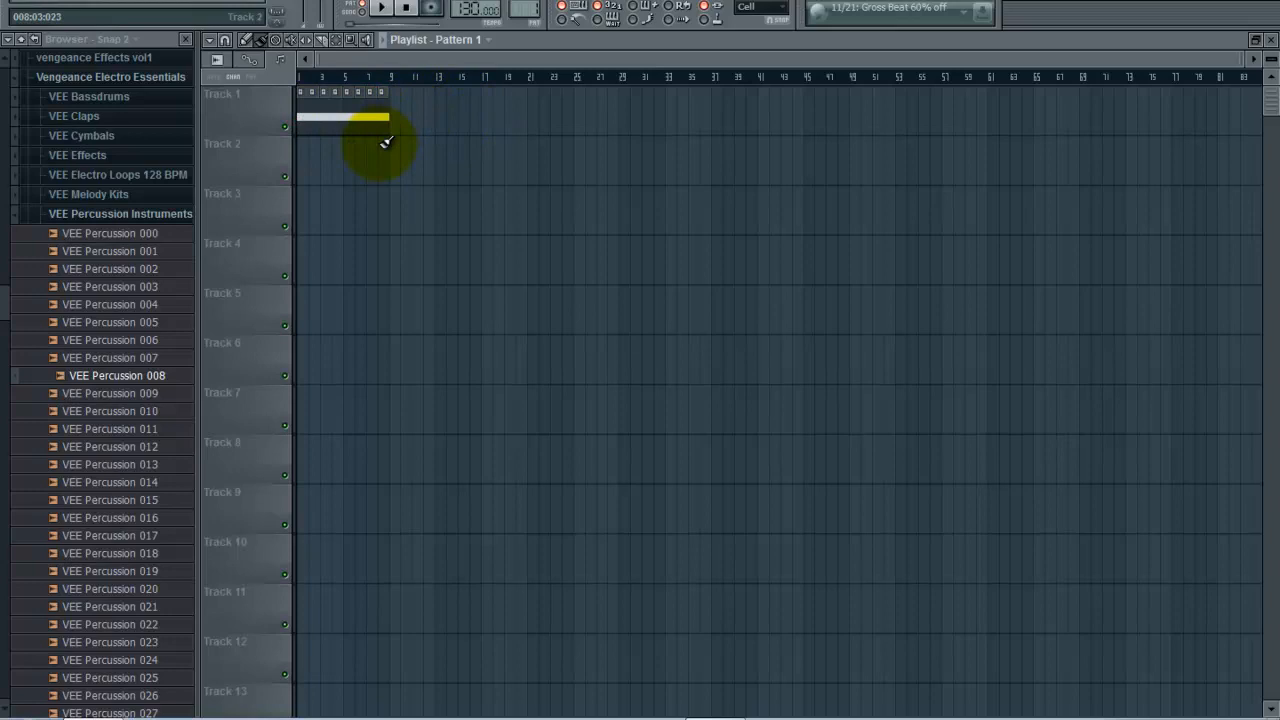
{"action": "left_click_drag", "start_coordinate": [384, 140], "coordinate": [324, 124]}
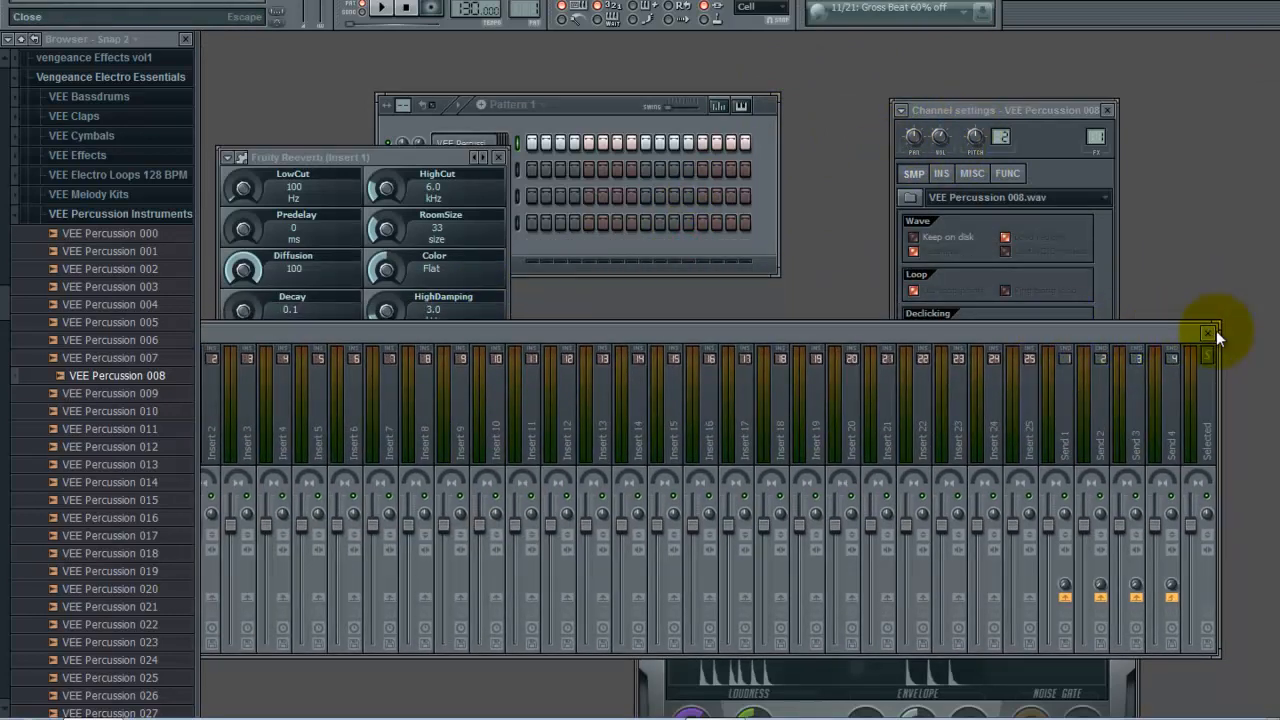
- Close the Mixer so Percussion 008's channel settings are visible again
{"action": "left_click", "coordinate": [1208, 332]}
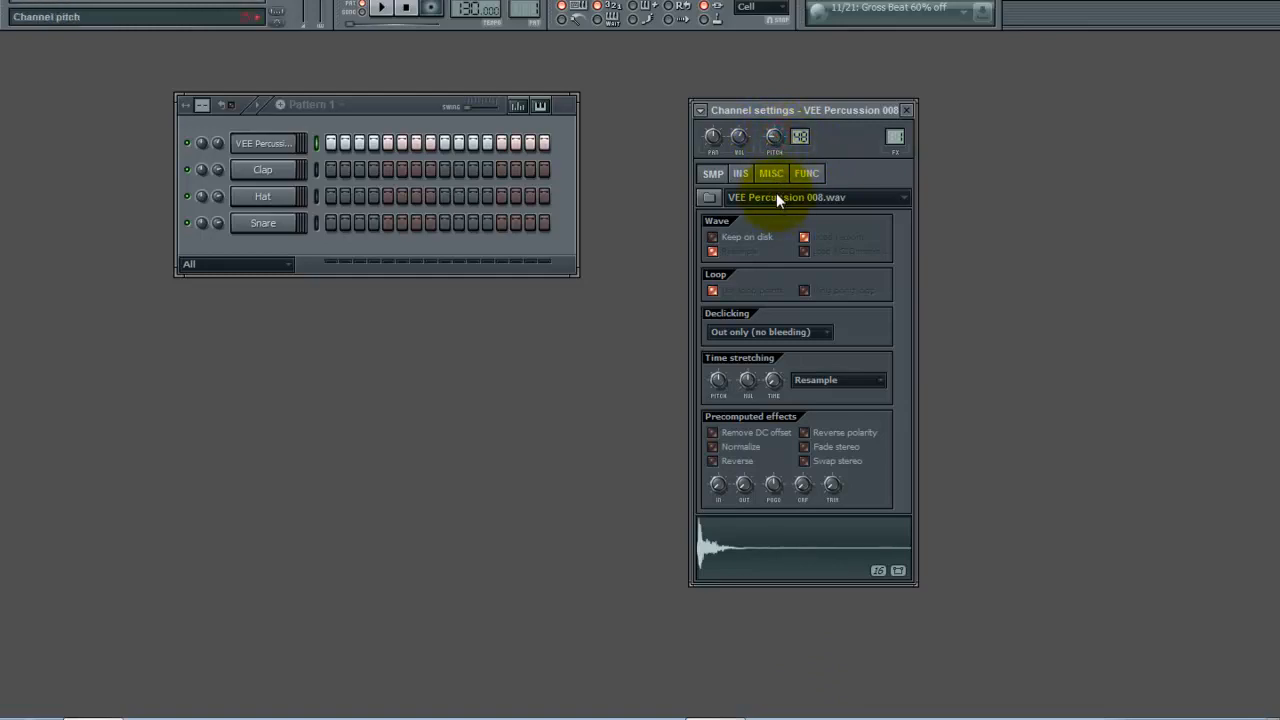
- Create an automation clip from the Channel pitch knob of Percussion 008
{"action": "right_click", "coordinate": [772, 136]}
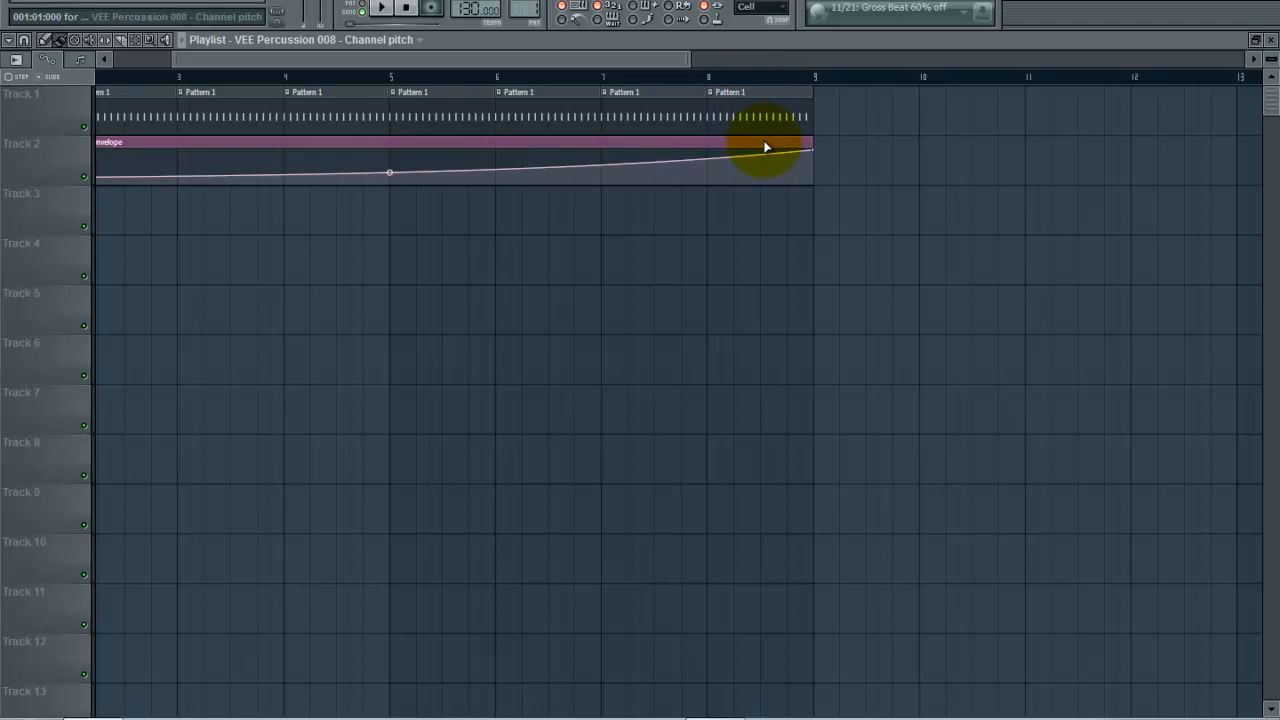
- Reshape the pitch automation envelope points so it rises cleanly to the end
{"action": "left_click_drag", "start_coordinate": [770, 140], "coordinate": [736, 156]}
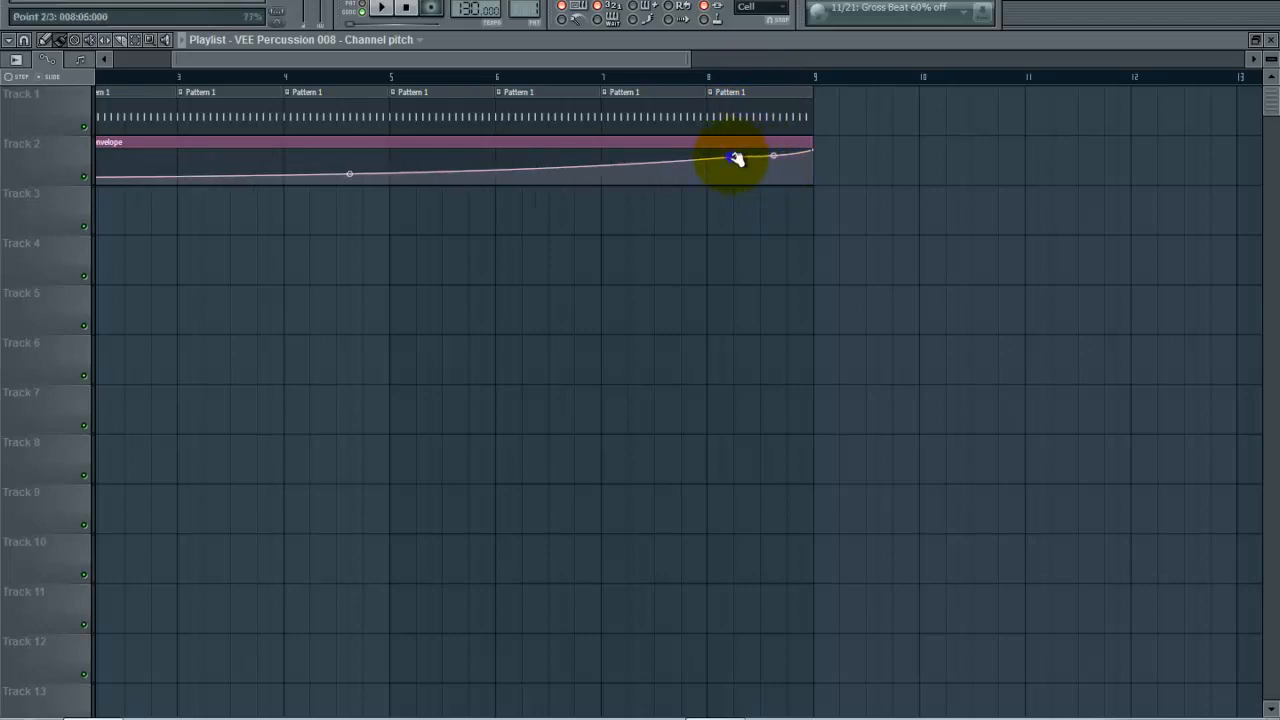
{"action": "left_click_drag", "start_coordinate": [736, 160], "coordinate": [784, 184]}
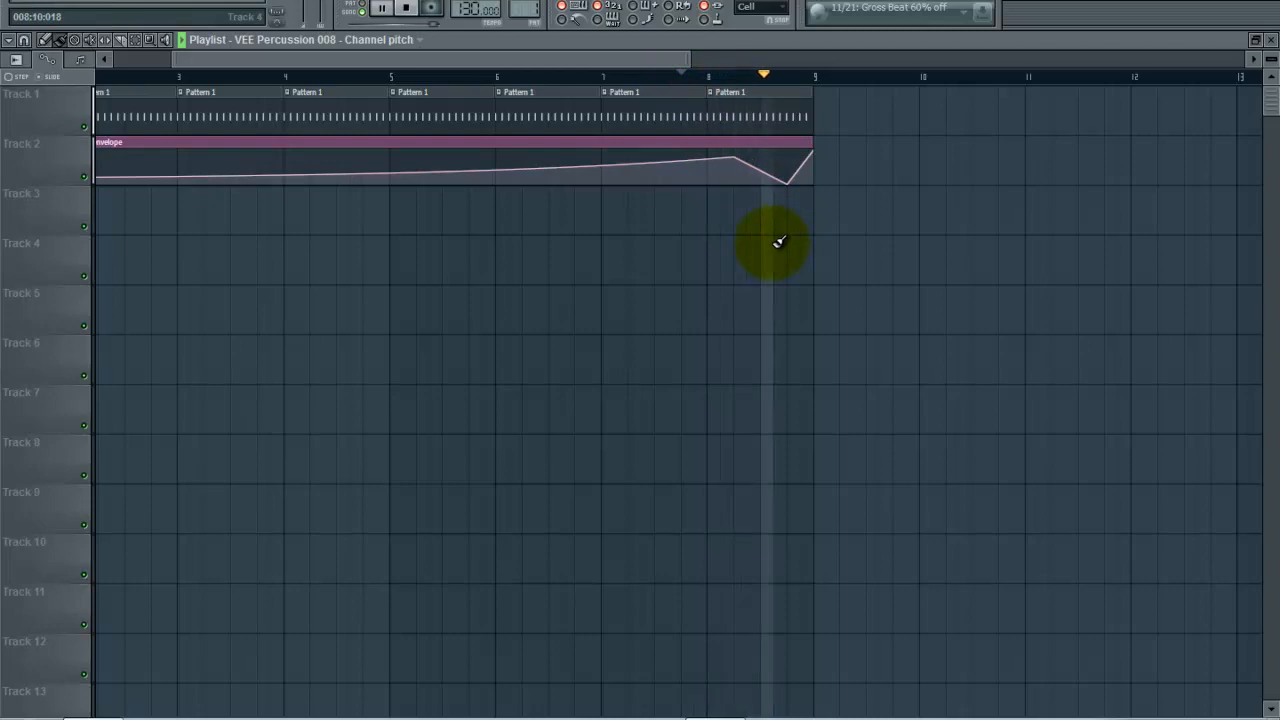
{"action": "right_click", "coordinate": [784, 180]}
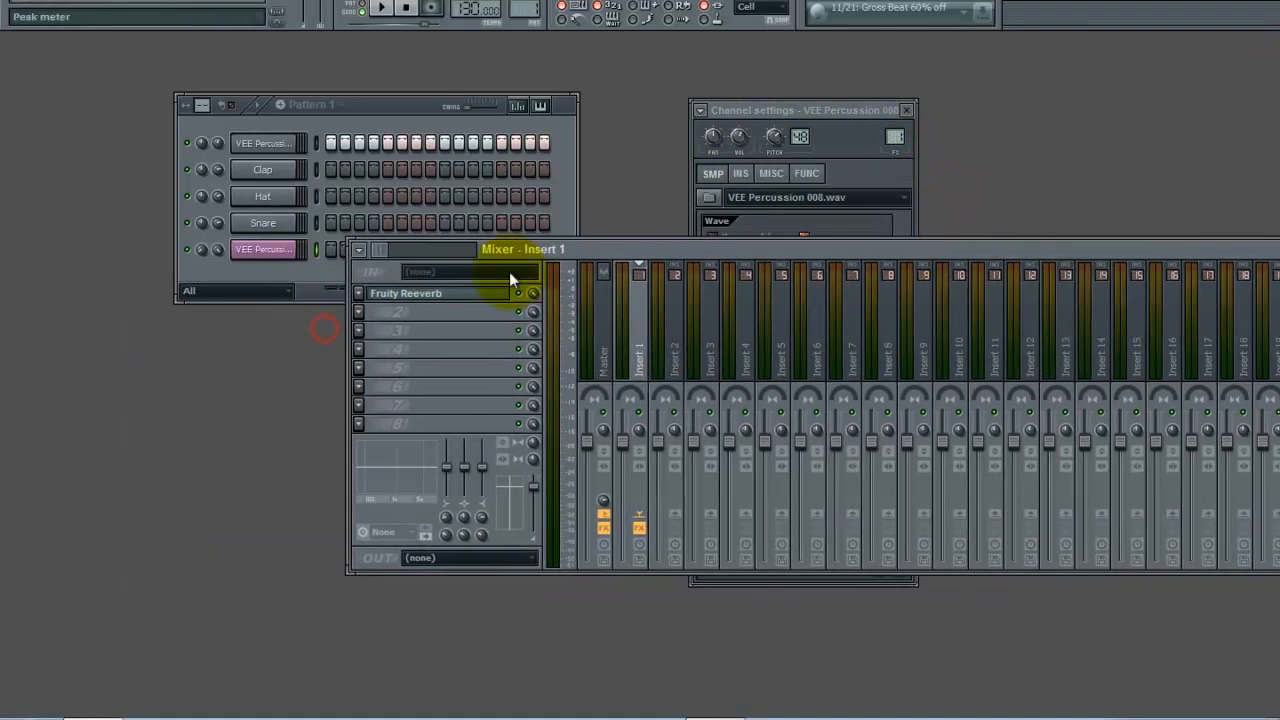
- Create an automation clip for the Fruity Reeverb amount on Insert 1
{"action": "left_click", "coordinate": [404, 292]}
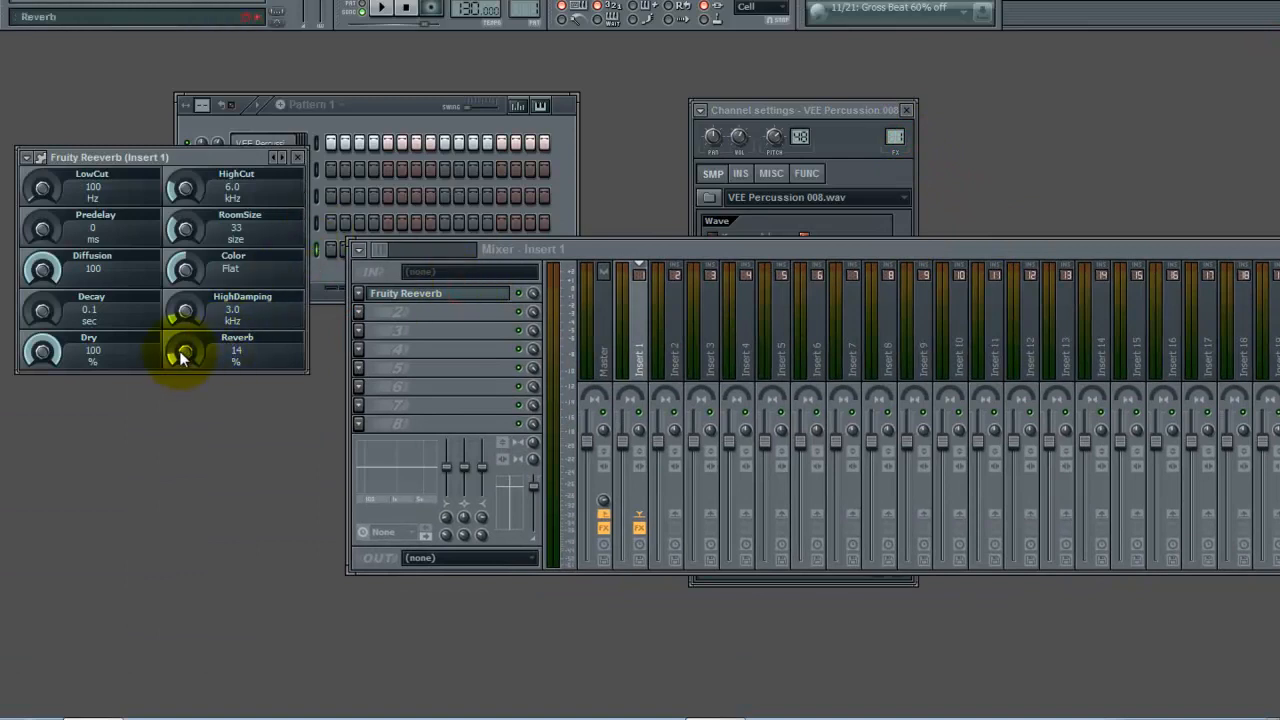
{"action": "right_click", "coordinate": [184, 352]}
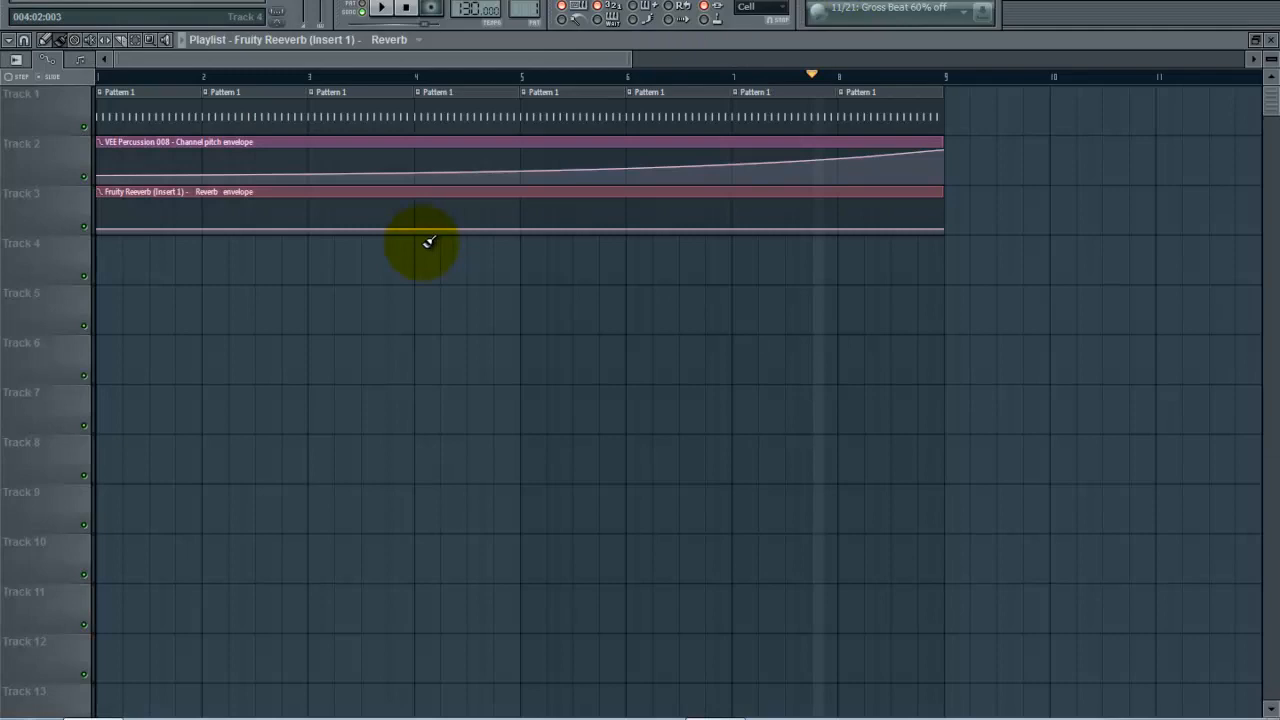
- Raise the reverb envelope's end point so it climbs across the eight bars
{"action": "left_click_drag", "start_coordinate": [428, 244], "coordinate": [520, 216]}
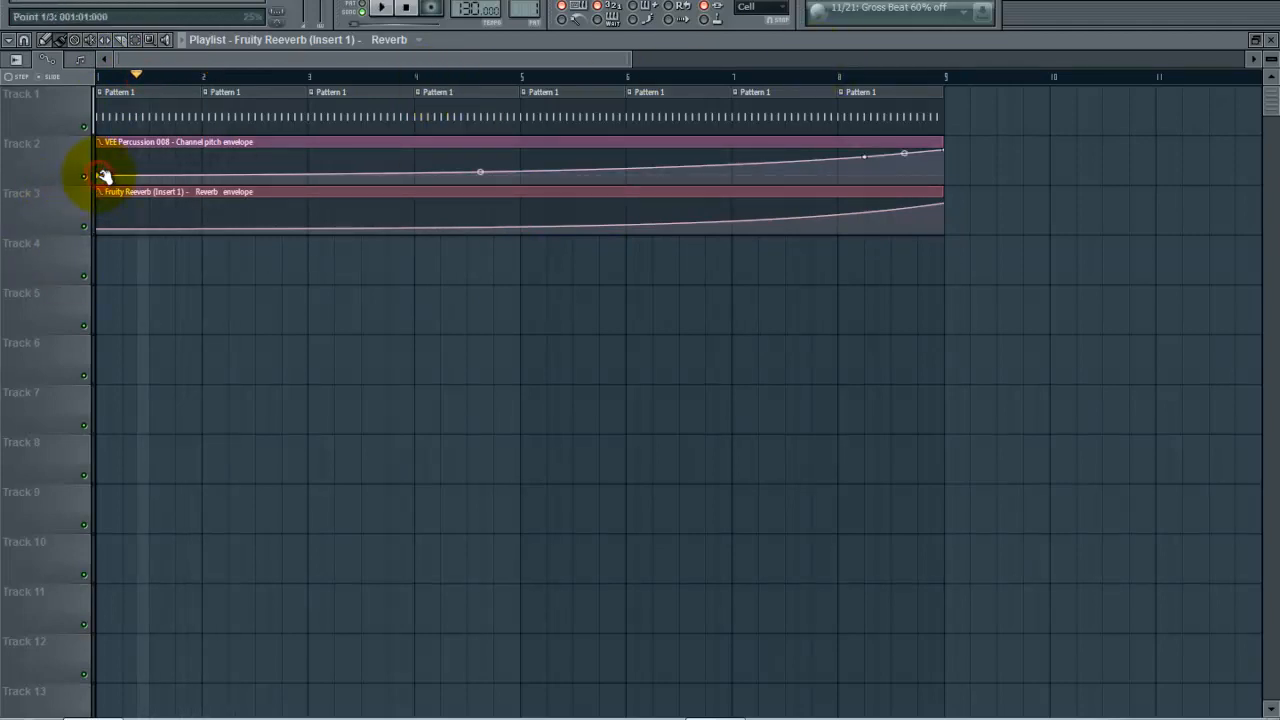
{"action": "left_click", "coordinate": [380, 8]}
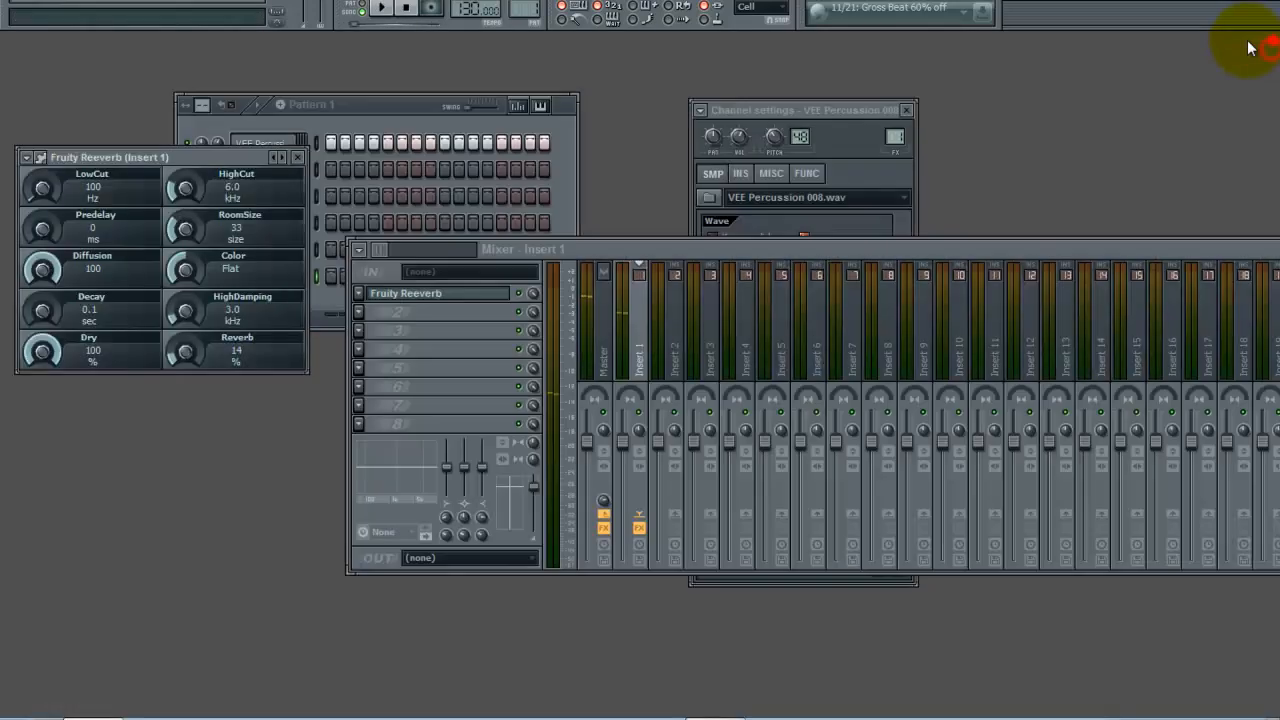
- Load VEE Percussion 033 from the browser as the percussion channel's sample
{"action": "left_click", "coordinate": [110, 288]}
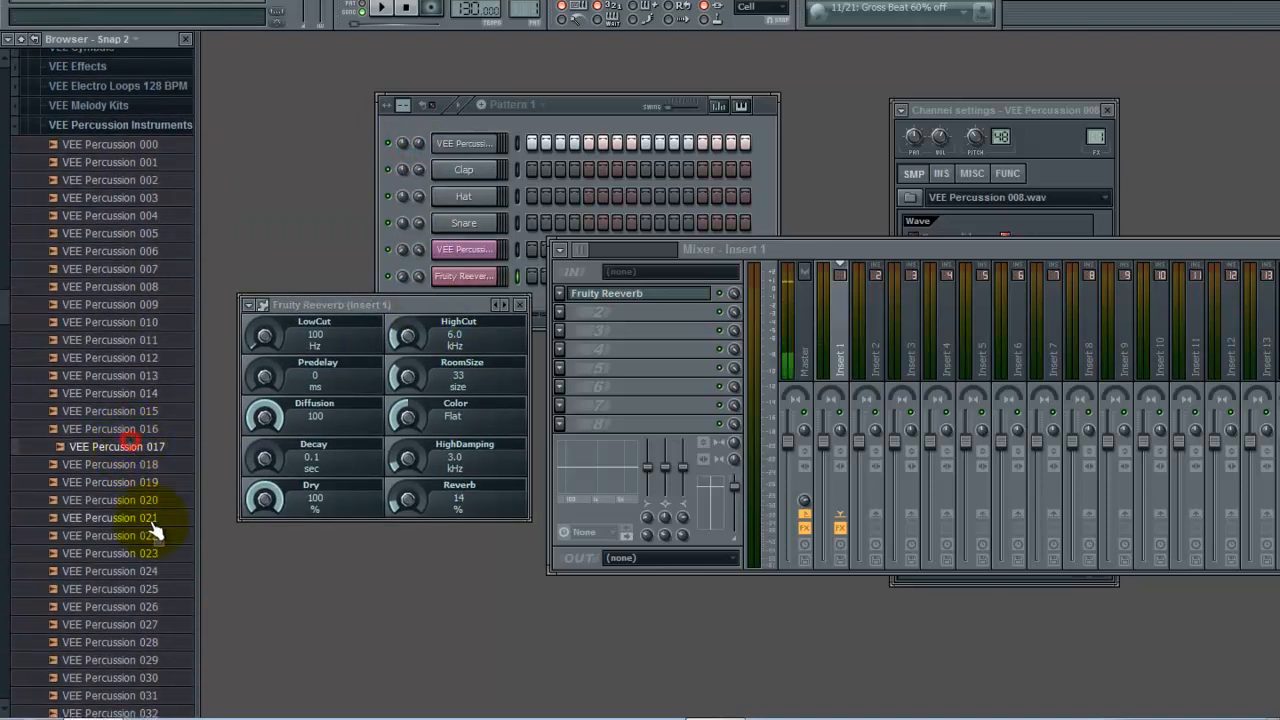
{"action": "scroll", "scroll_direction": "down", "scroll_amount": 3}
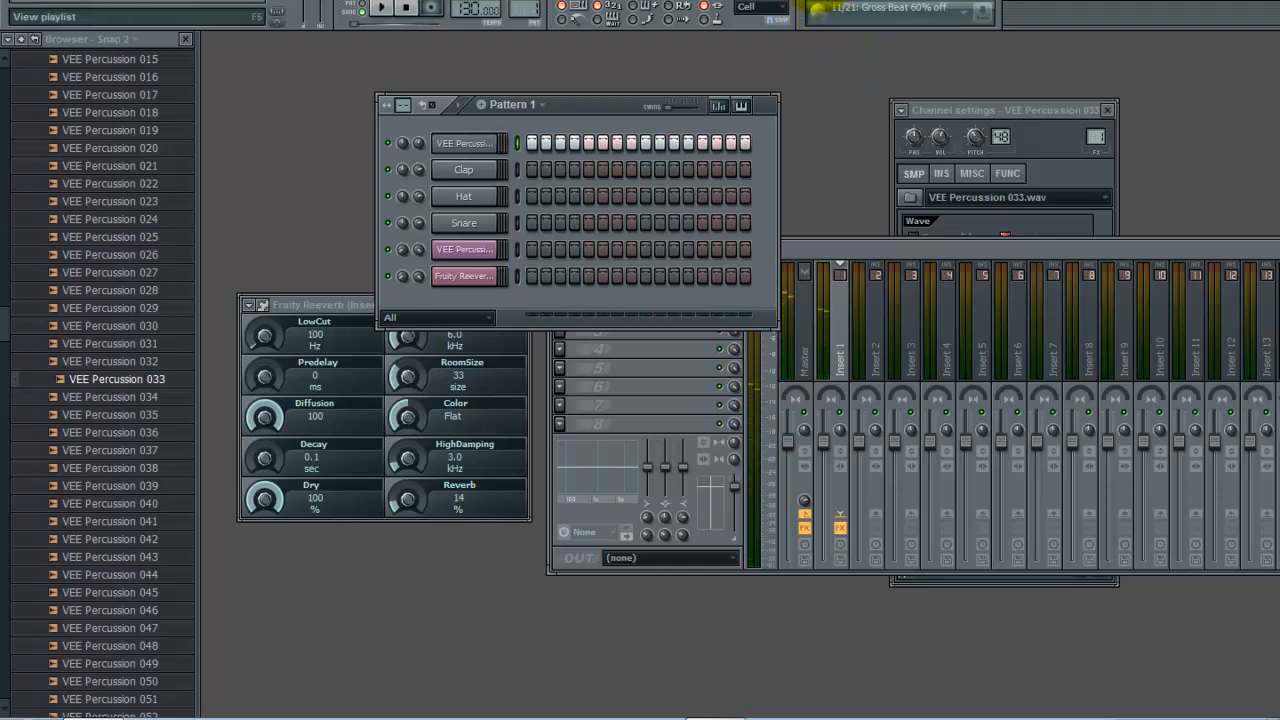
- Return to the playlist and navigate the browser to the VEH1 Snares & Claps folder
{"action": "left_click", "coordinate": [16, 40]}
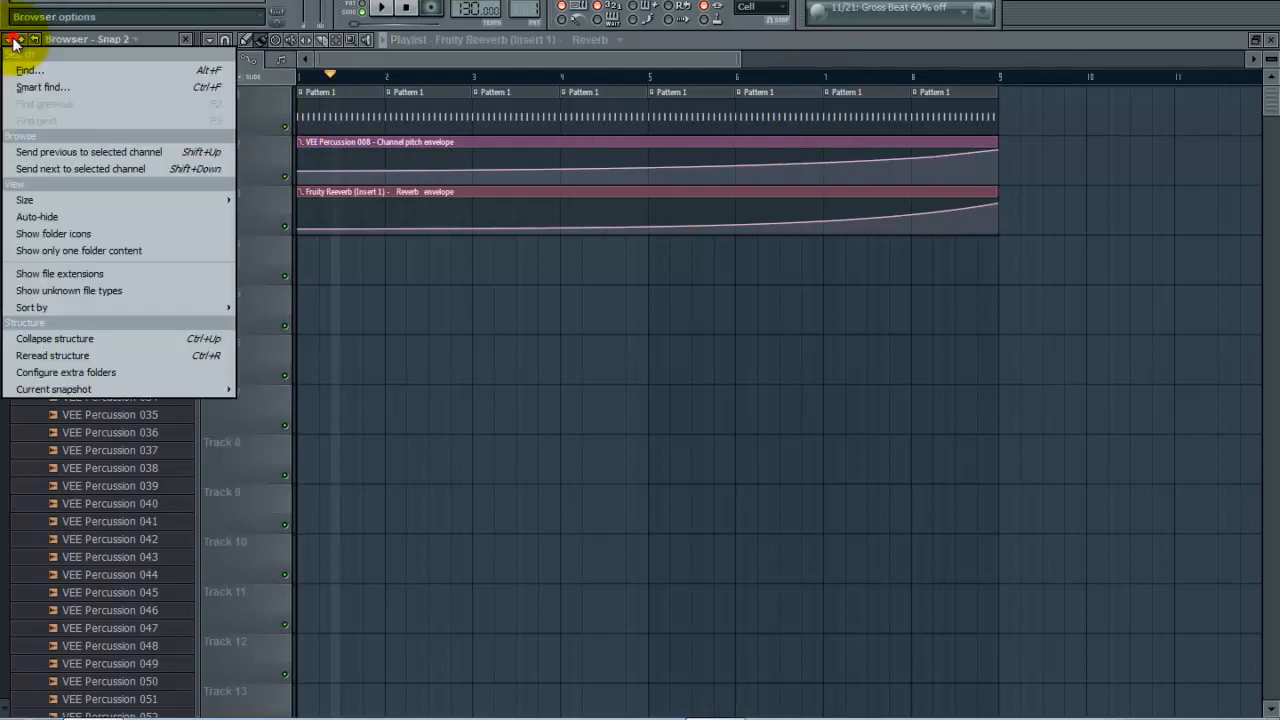
{"action": "left_click", "coordinate": [30, 68]}
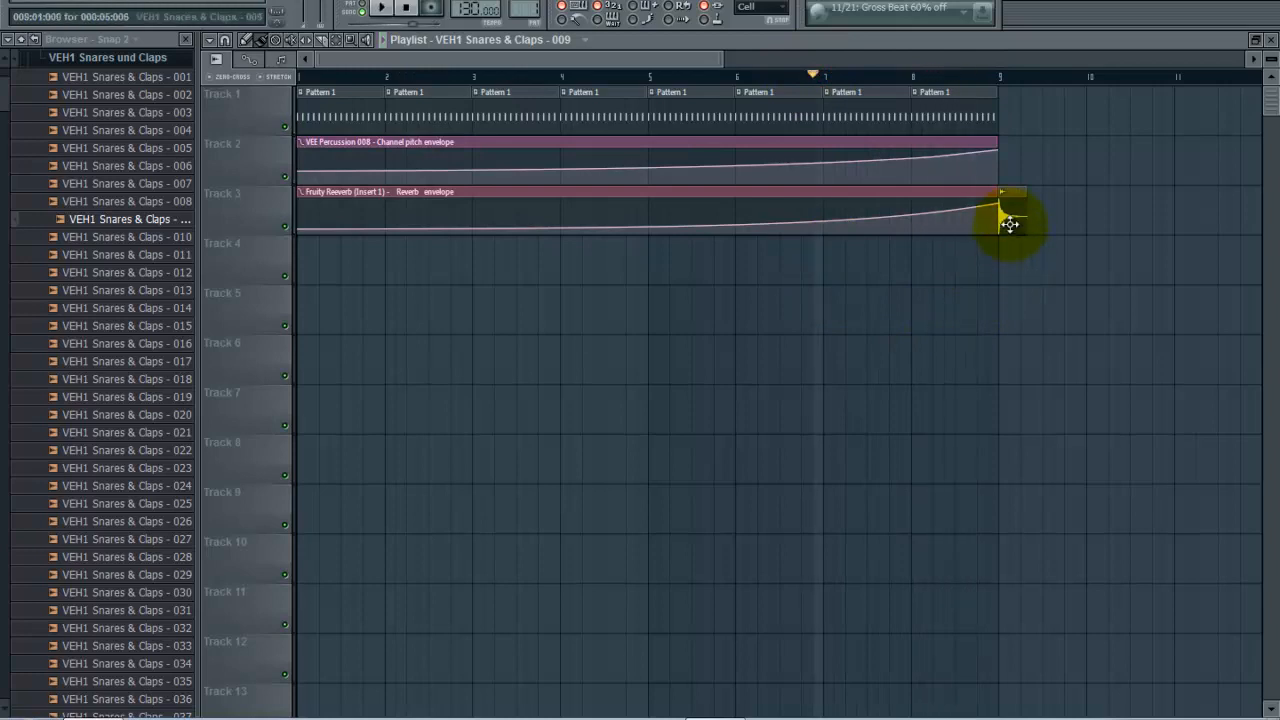
{"action": "left_click_drag", "start_coordinate": [1004, 224], "coordinate": [984, 268]}
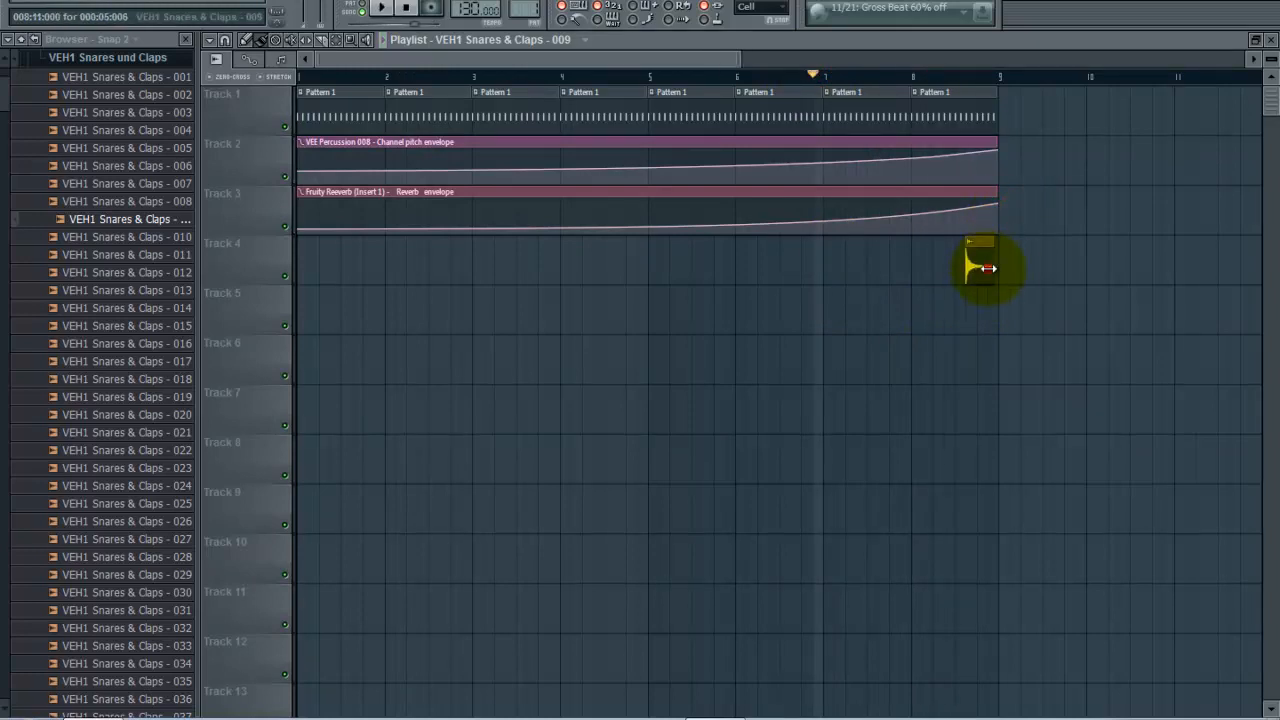